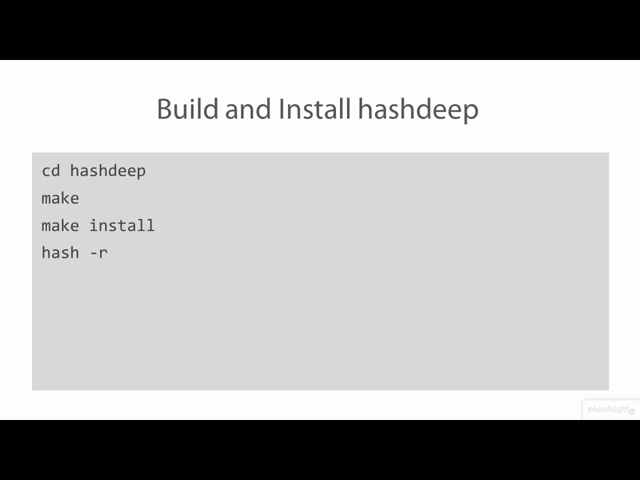
Step: Note the /usr/local/bin install path for hashdeep before moving to the terminal
type("/usr/local/bin")
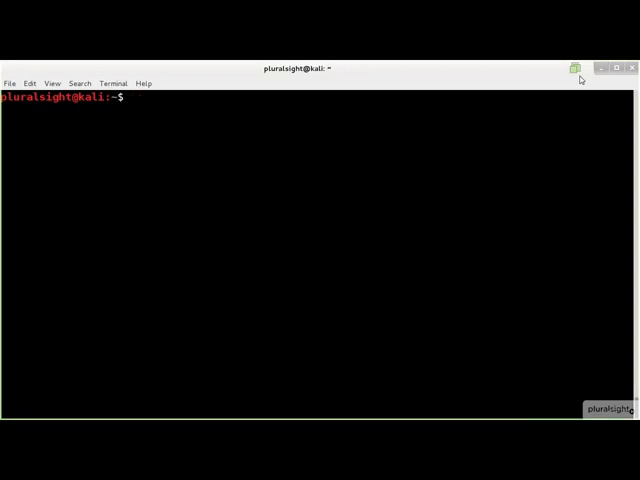
Step: Show hashdeep's help options and its man page
type("hashdeep -h")
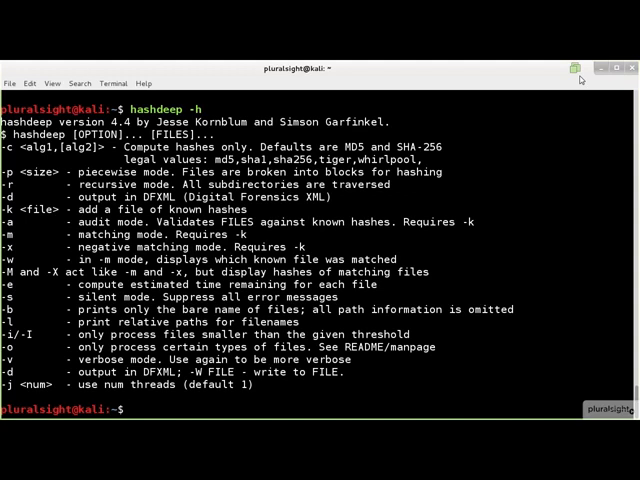
scroll("down", 3)
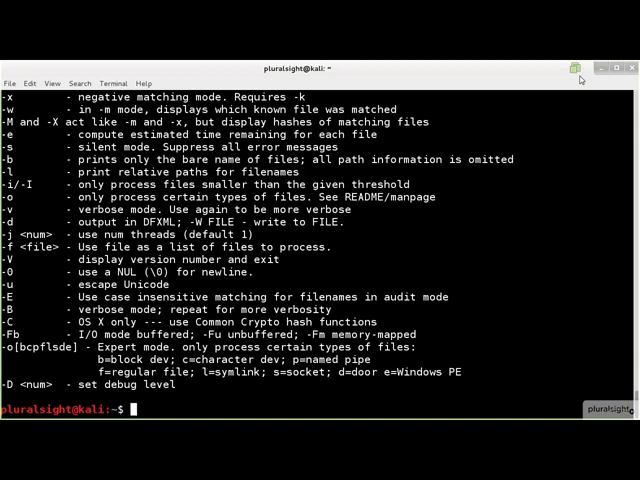
type("man hashdeep")
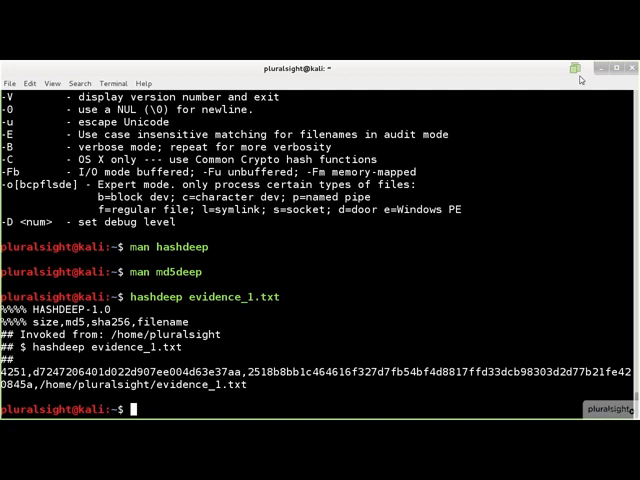
Step: Hash evidence_1.txt with bare file names using hashdeep -b
type("hash")
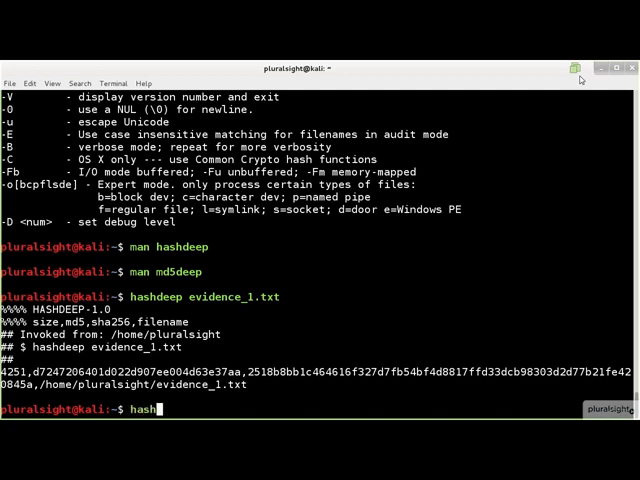
type("deep -b evidence_1.txt")
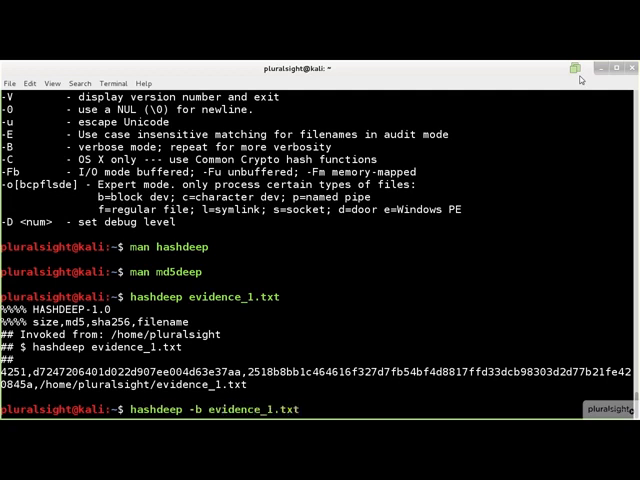
key("Return")
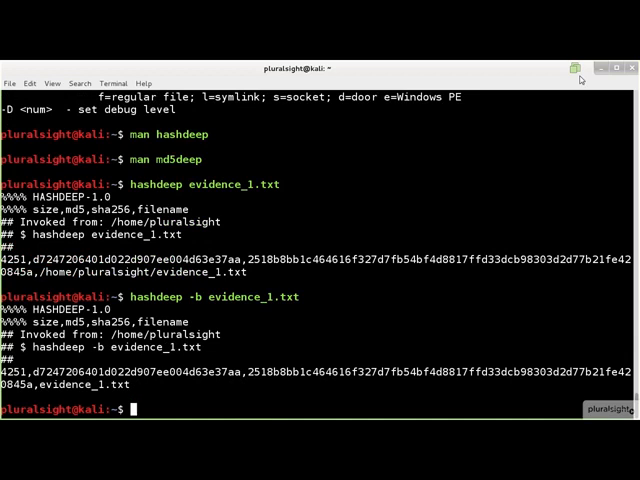
Step: Hash the .tiff images, then start a multi-algorithm hashdeep -c run on evidence_1.txt
type("hashdeep *tiff")
type("hashdeep -s *tiff")
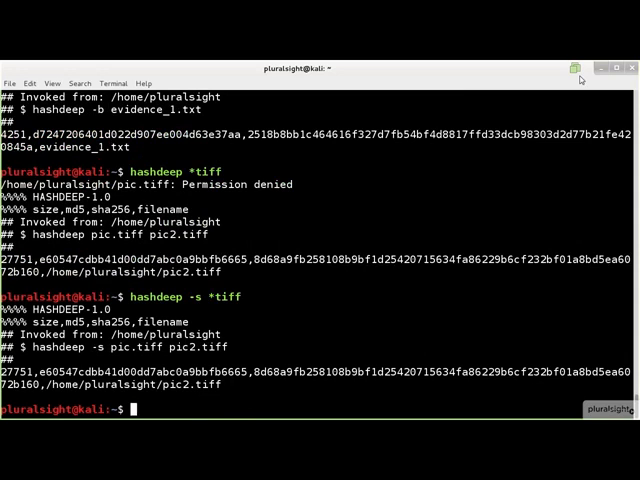
type("hashdeep -c md5,sha1,sha256,tiger,whirlpool evidence_1.txt")
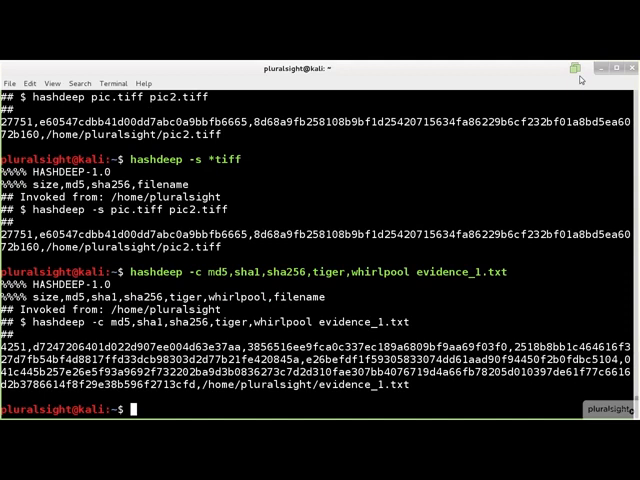
Step: Compute MD5-only hashes of empty stdin from /dev/null and of the /usr/local/bin deep tools
type("hashdeep -c md5 < /dev/null")
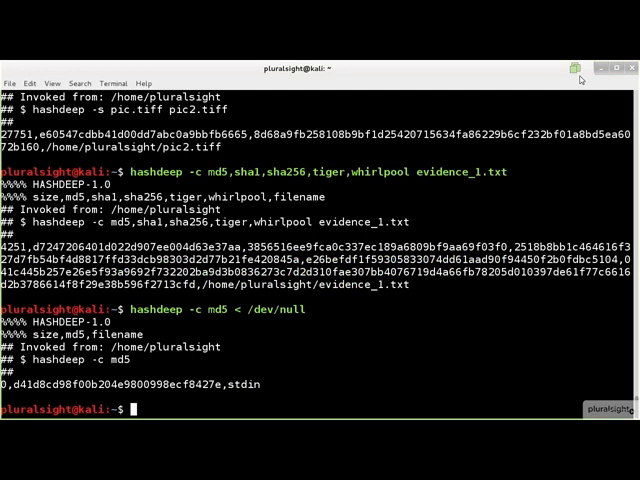
type("hashdeep -c md5 /usr/local/bin/*deep")
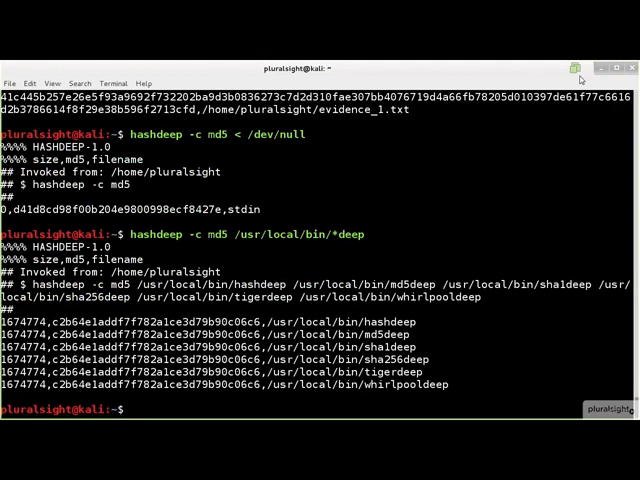
type("hashdeep -c md5 -p 65536 pic4.bmp")
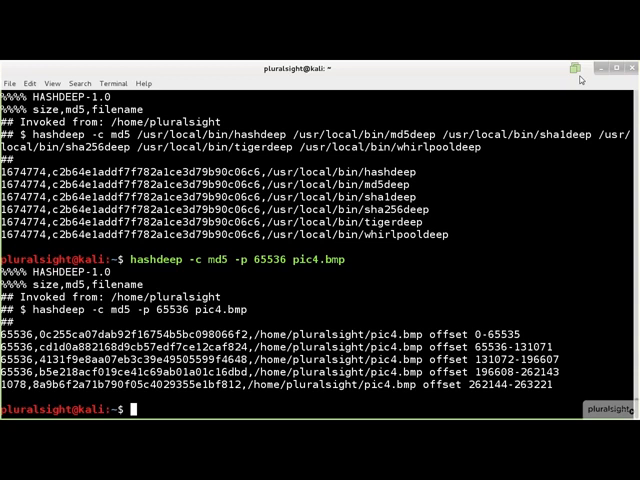
Step: Recursively MD5-hash the /media/TARGET-001/Export/Exhibit-L folder
type("hashdeep -c md5 -r /media/TARGET-001/Export/Exhibit-L")
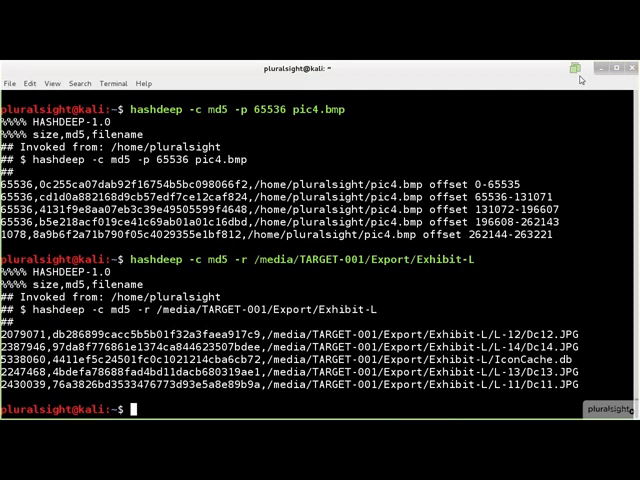
Step: Build Imagefiles_hashset.txt with md5deep and list home files matching it (-s -m)
type("md5deep *.jpg *.png *.bmp > Imagefiles_hashset.txt")
type("cat Imagefiles_hashset.txt")
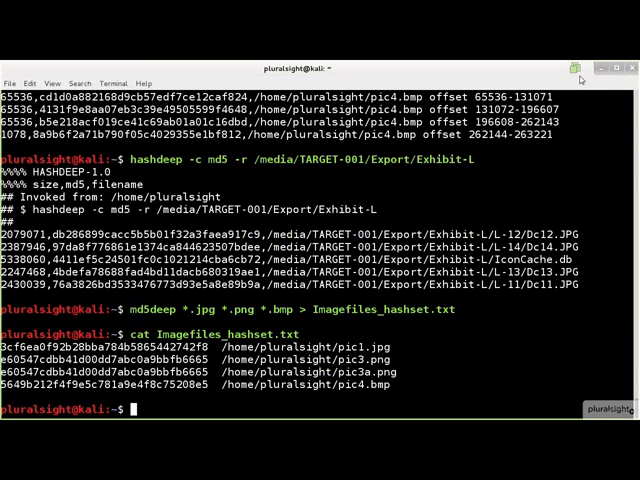
type("md5deep -m Imagefiles_hashset")
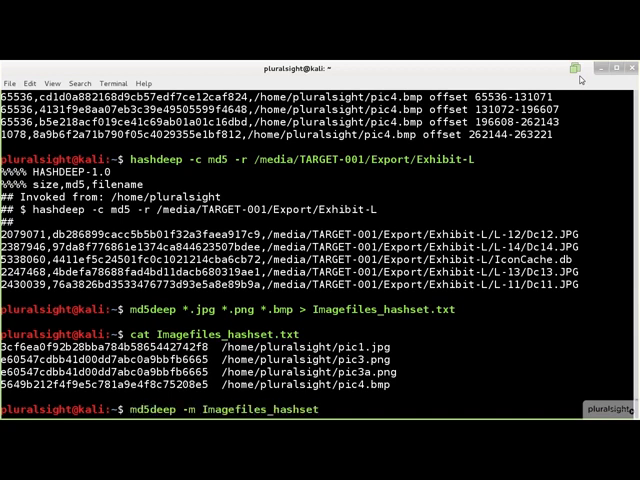
key("Return")
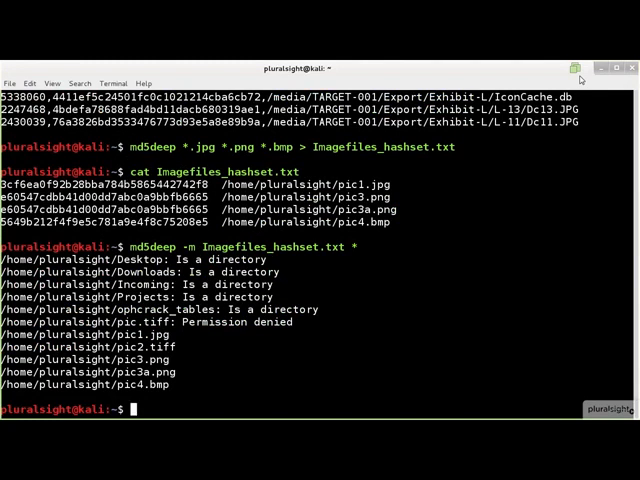
type("md5deep -s -m Imagefiles_hashset.txt *")
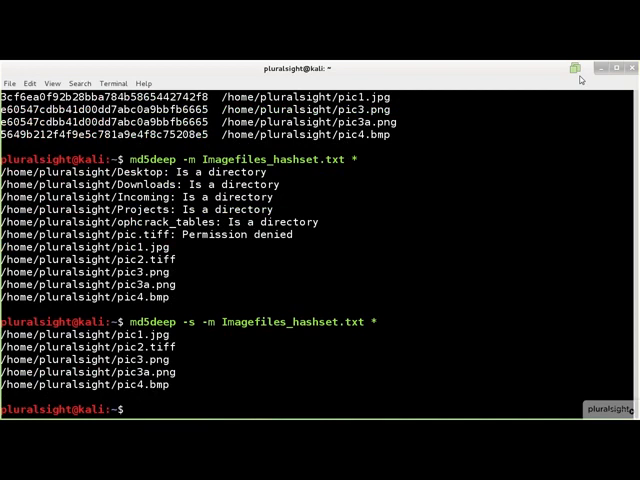
Step: List the /tmp files not in Imagefiles_hashset.txt using md5deep -s -x
type("md5deep -s -m Imagefiles_hashset.txt /tmp/*")
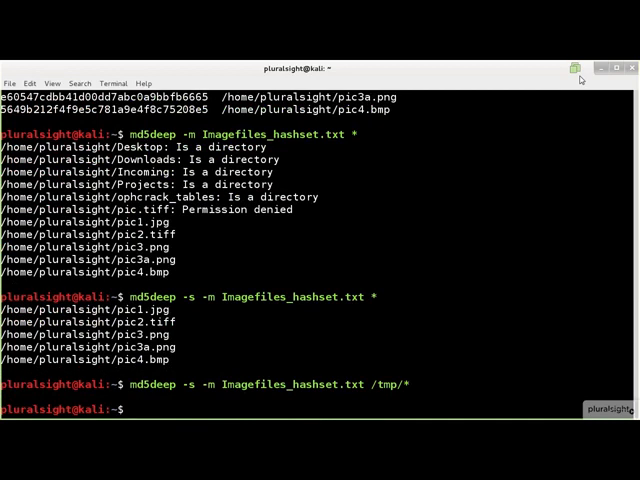
type("md5deep -s -x Imagefiles_hashset.txt /tmp/*")
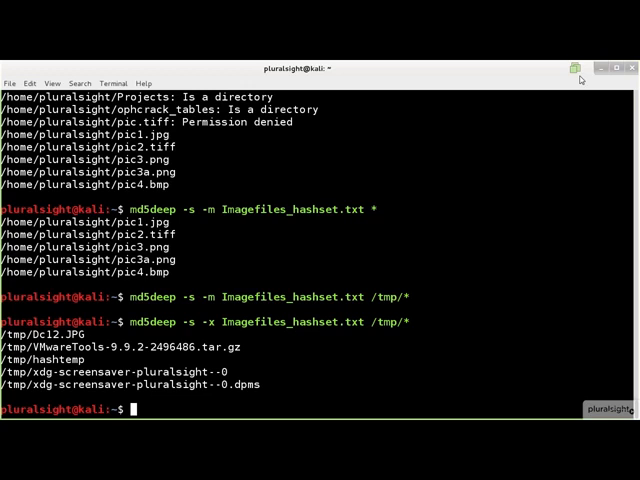
type("hashdeep -c md5,sha1,sha256 -r")
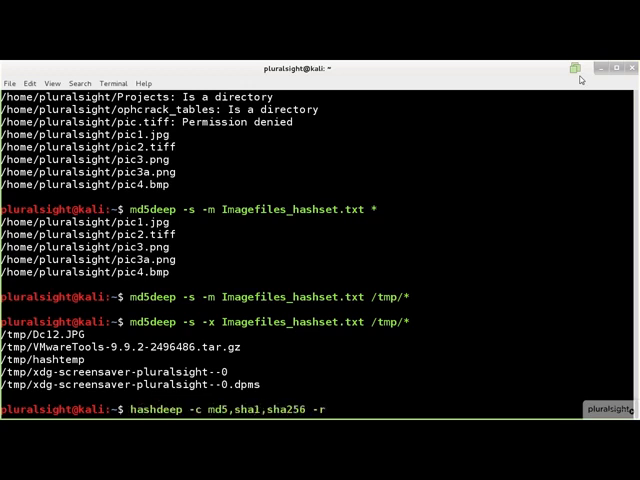
Step: Write Exhibit-L's MD5/SHA-1/SHA-256 hashes to Export_hashset.txt and audit it with hashdeep -a -r -k
type("/media/TARGET-001/Export/Exhibit-L/ > Export_hashset.txt")
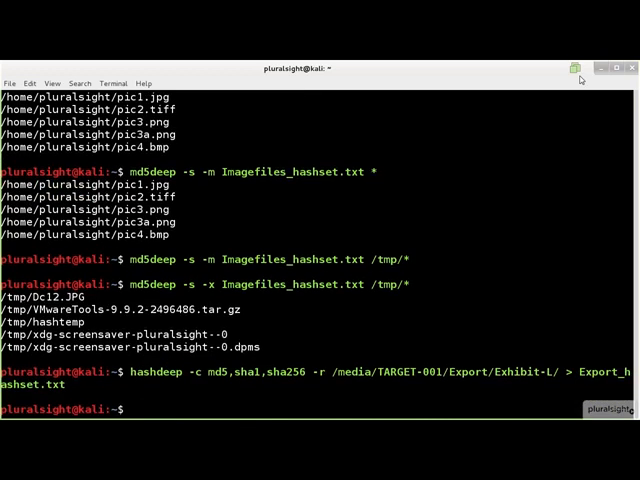
type("hashdeep -a -r -k Export_hashset.tx")
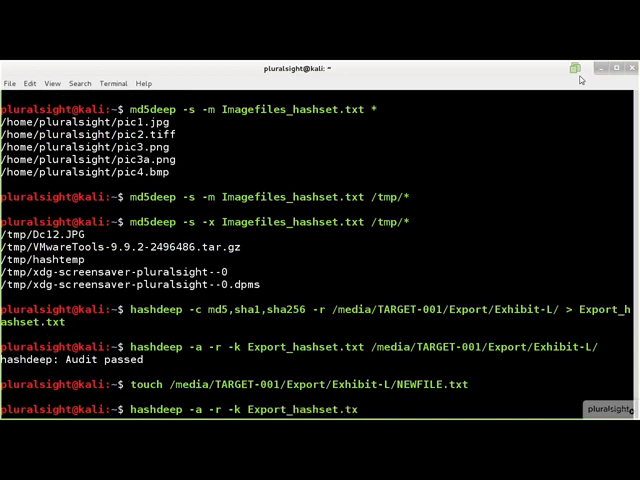
Step: Add NEWFILE.txt to Exhibit-L and start a verbose audit against Export_hashset.txt
type("/media/TARGET-001/Export/Exhibit-L/")
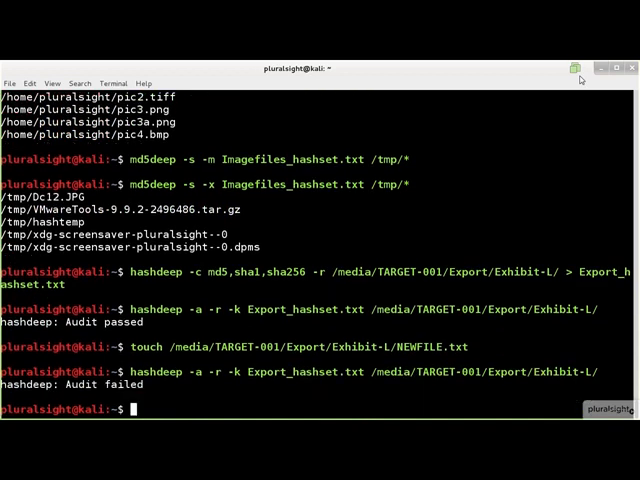
type("hashdeep -v -a -r -k Exp")
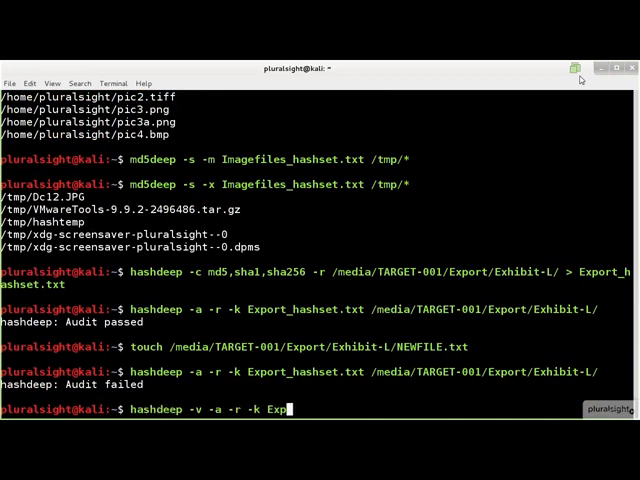
Step: Run the verbose Exhibit-L audit, then move Dc12.JPG to /tmp
type("ort_hashset.txt /media/TARGET-001/Export/Exhib")
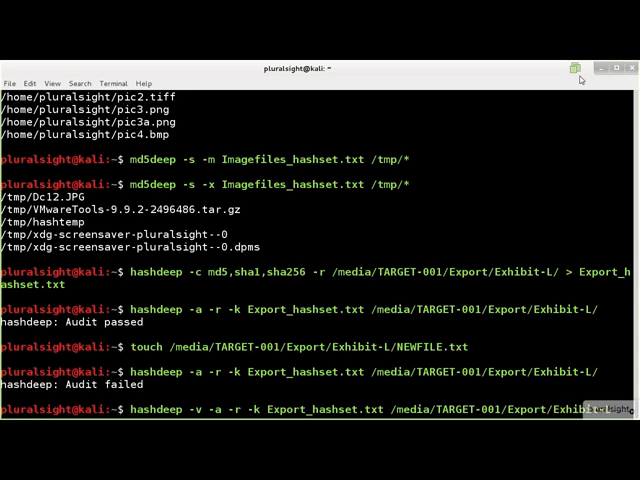
key("Return")
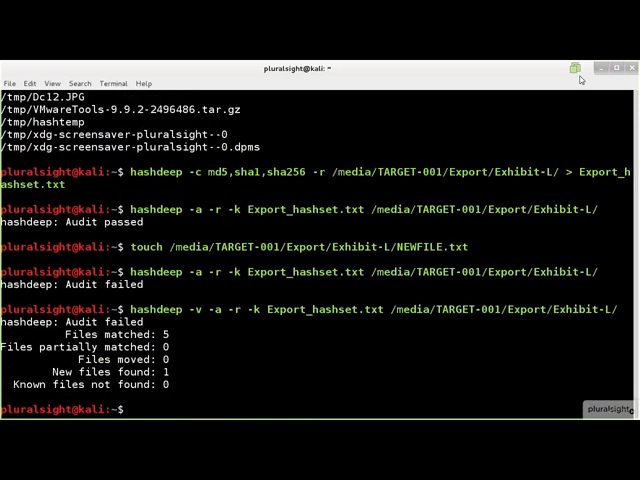
type("mv /media/TARGET-001/Export/Exhibit-L/L-12/Dc12.JPG /tmp")
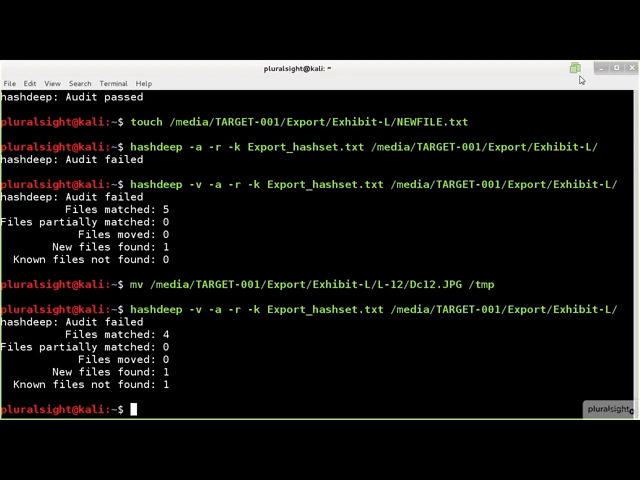
Step: Rename Dc13.JPG to Dc13.bak and rerun the verbose audit to show the moved and missing counts
type("mv /media/TAR")
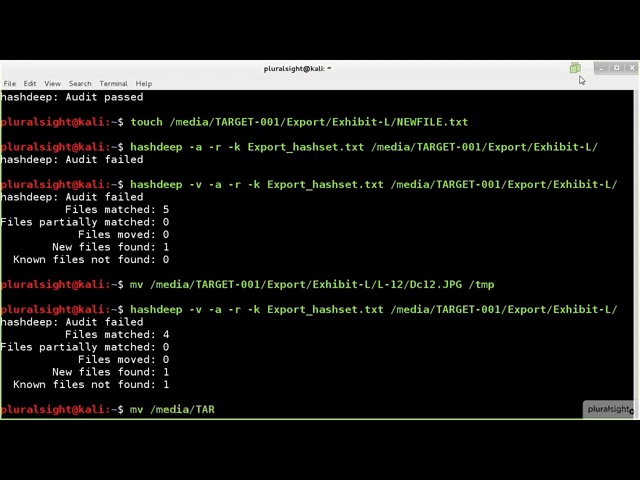
type("GET-001/Export/Exhibit-L/L-13/Dc13.JPG /media/TARGET-001/Export/Exhibit")
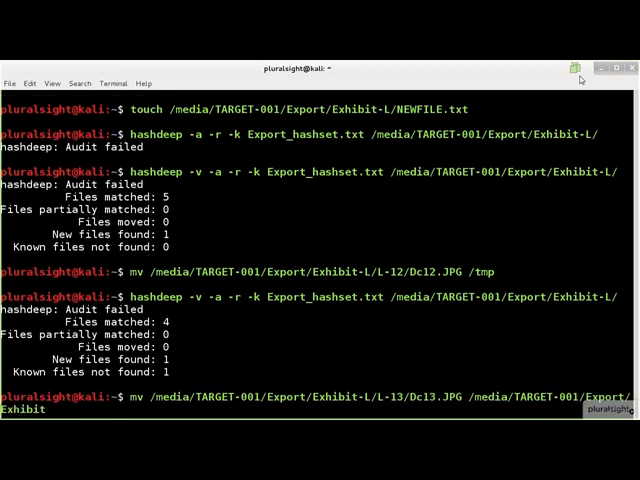
type("hashdeep -v -a -r -k Export_hashset.txt /media/TARGET-001/Export/")
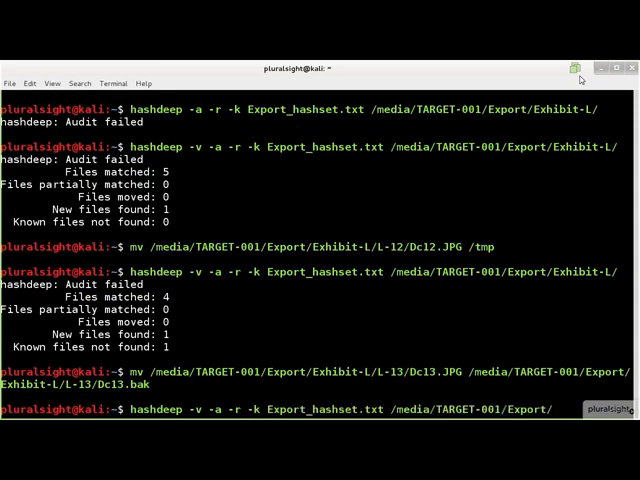
key("Return")
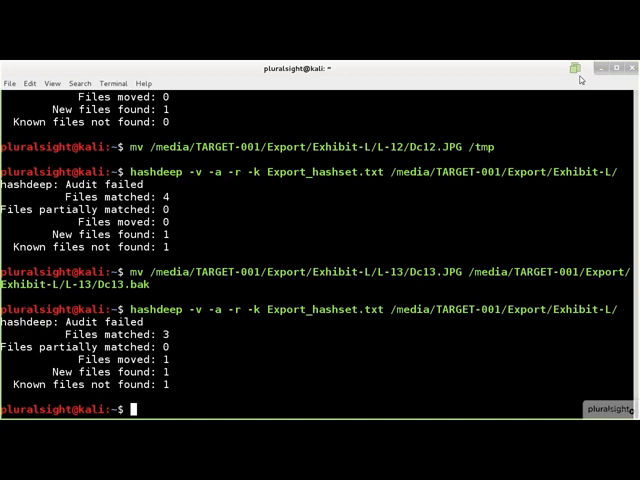
Step: Run a -vv audit of Exhibit-L naming NEWFILE.txt, Dc13.bak and Dc12.JPG, then begin a -vvv audit
type("hashdeep -vv")
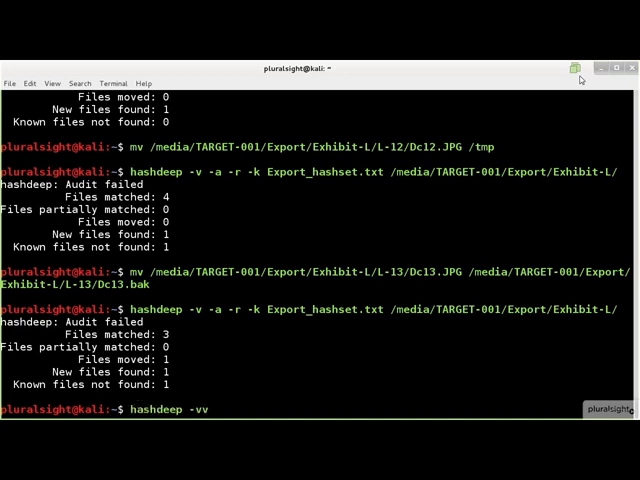
type("-a -r -k Export_hashset.txt")
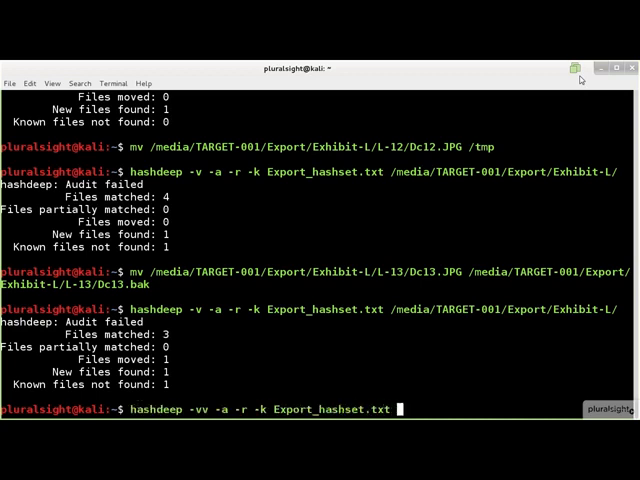
type("/media/TARGET-001/Export/Exhibit-L/")
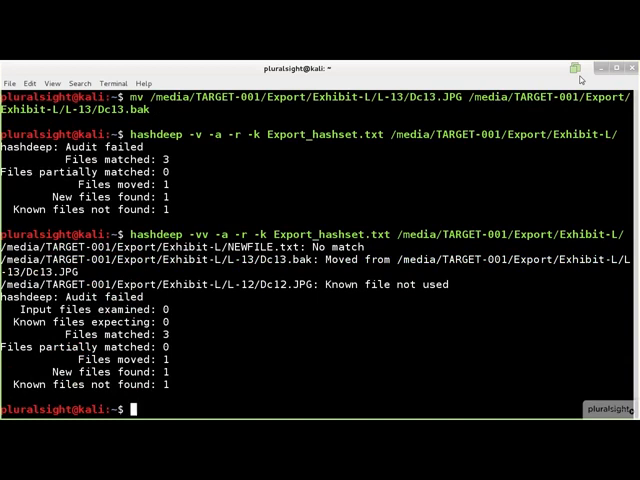
type("hashdeep -vvv -a")
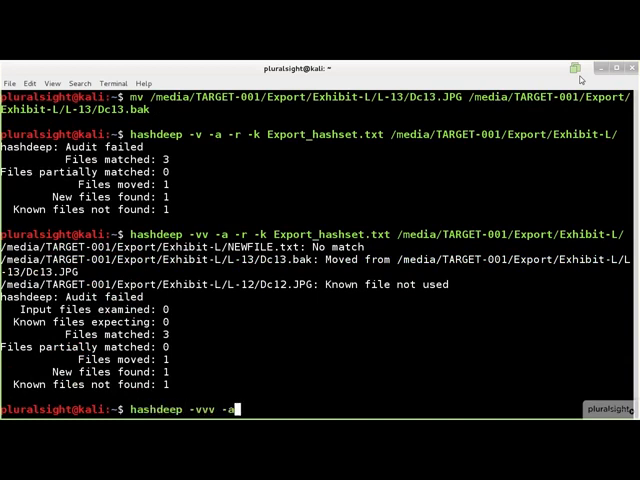